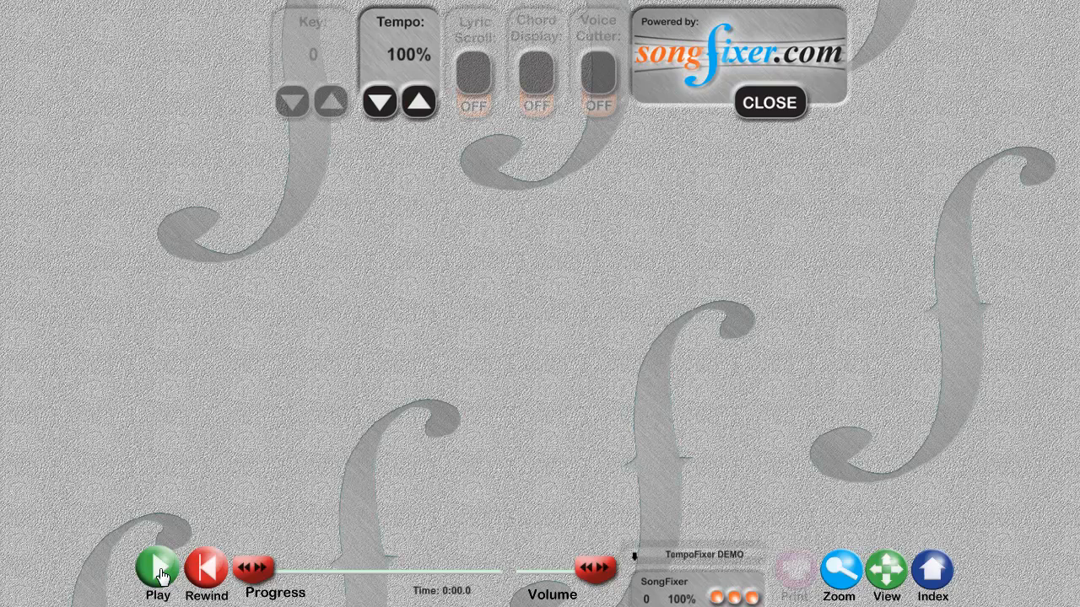
Play the TempoFixer demo and adjust its tempo to about 106%
{"action": "left_click", "coordinate": [158, 569]}
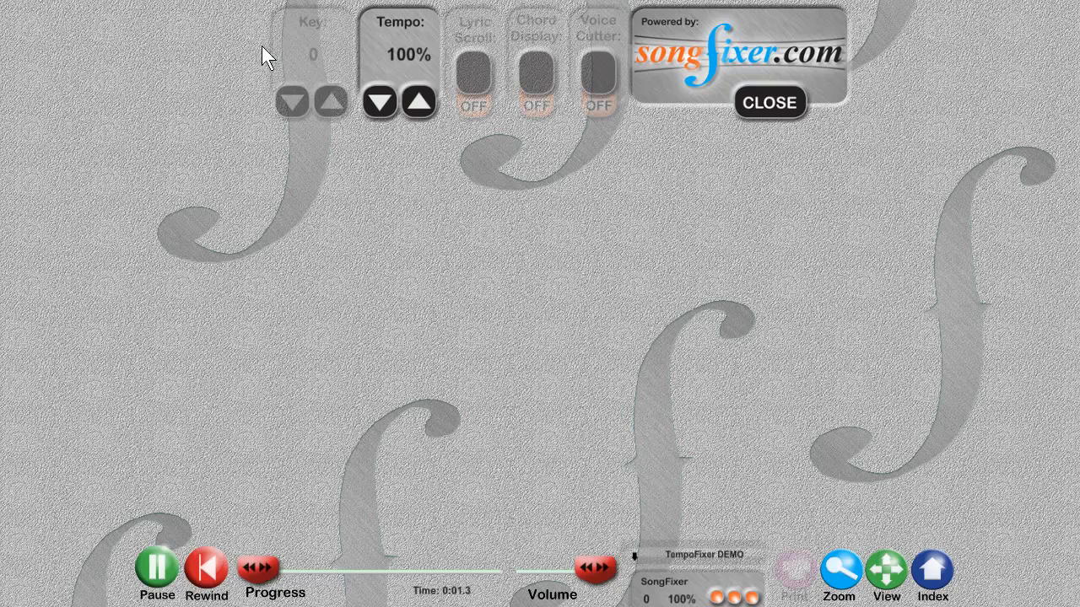
{"action": "left_click", "coordinate": [419, 102]}
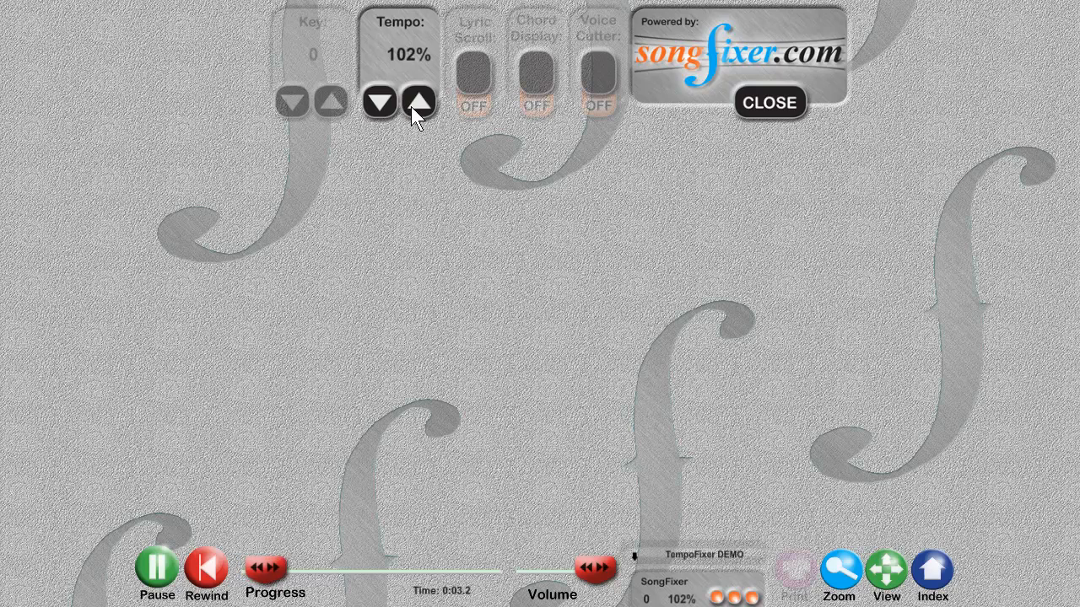
{"action": "left_click", "coordinate": [419, 102]}
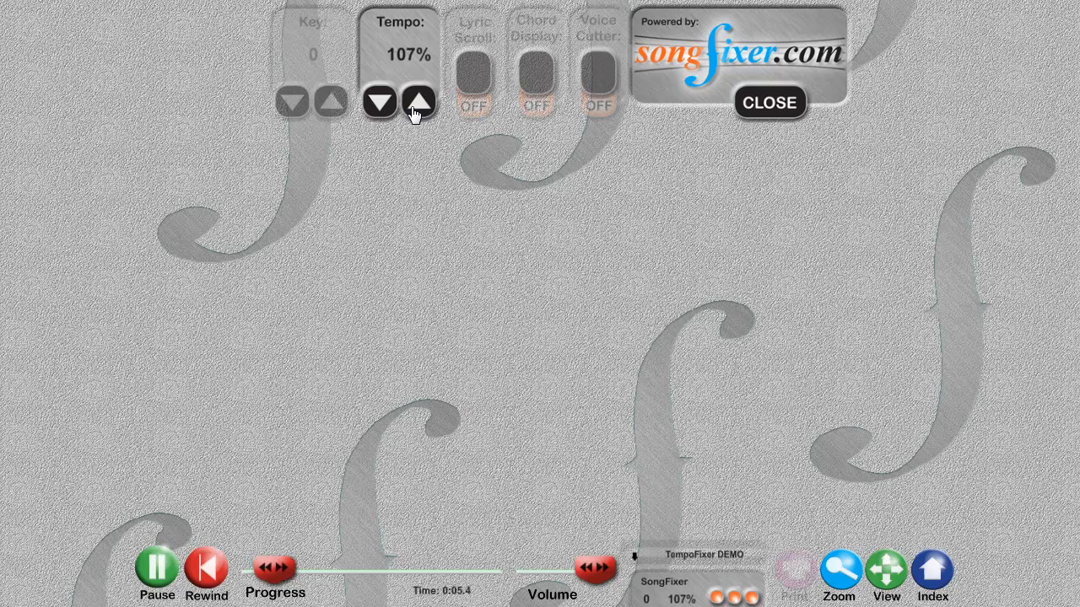
{"action": "left_click", "coordinate": [378, 102]}
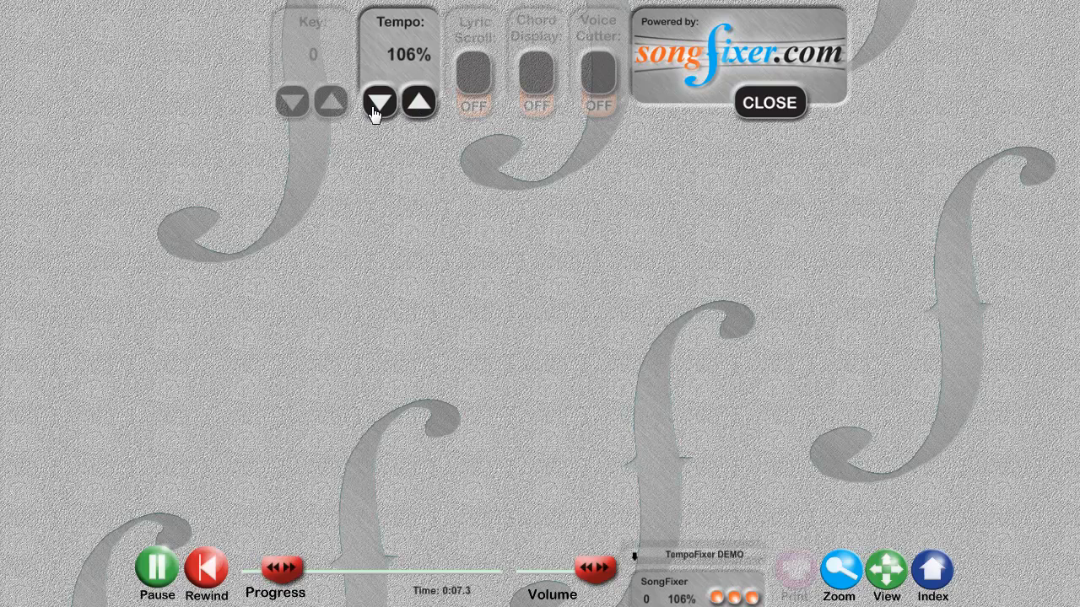
{"action": "left_click", "coordinate": [379, 101]}
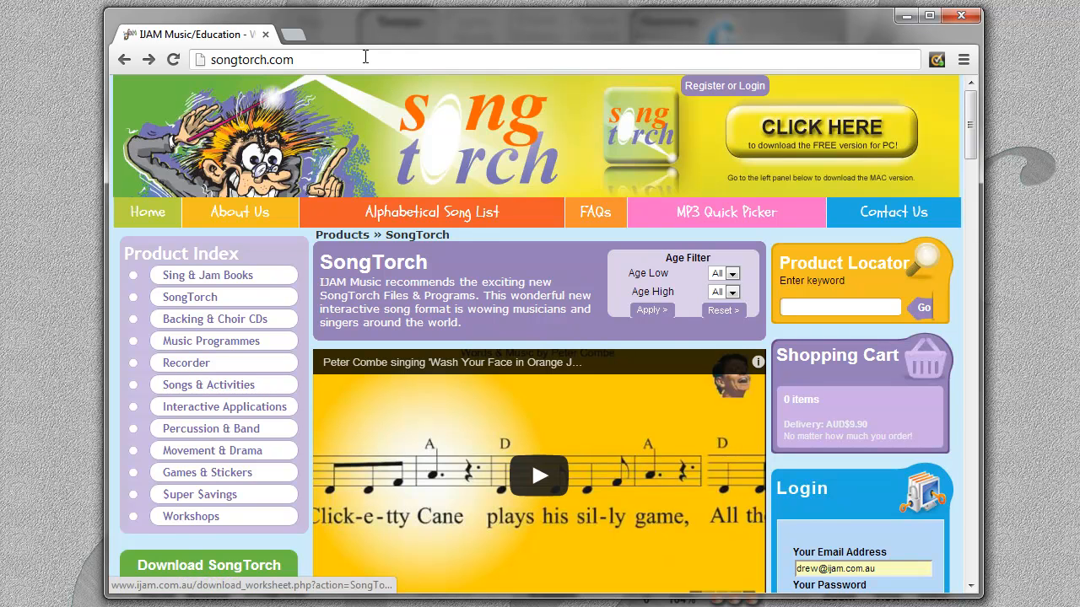
Browse to the SongTorch Software Add-ons page listing KeyFixer and TempoFixer
{"action": "scroll", "scroll_direction": "down", "scroll_amount": 3}
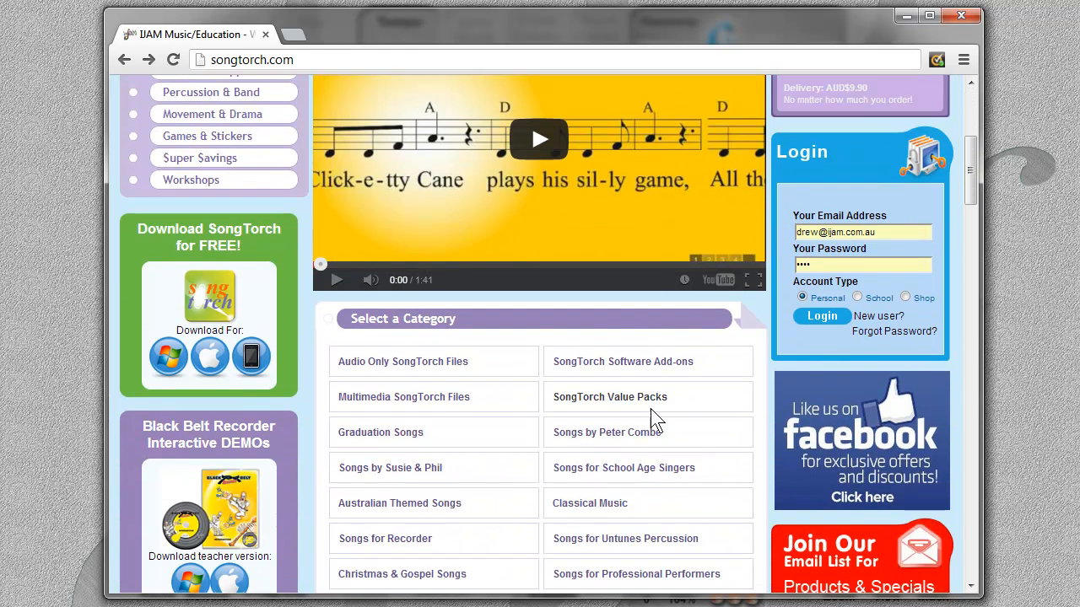
{"action": "left_click", "coordinate": [622, 362]}
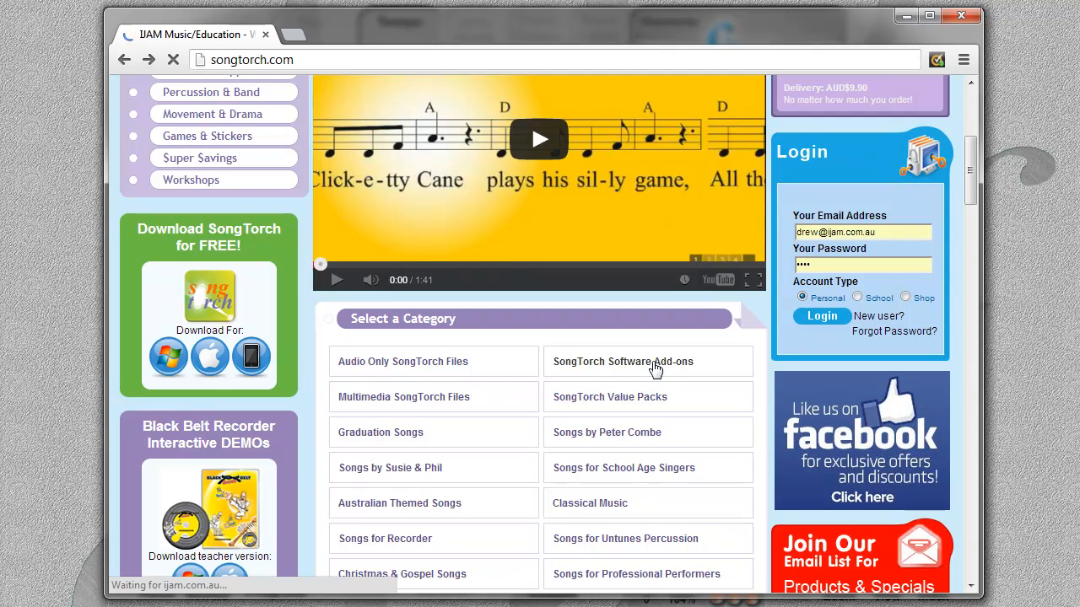
{"action": "left_click", "coordinate": [622, 361]}
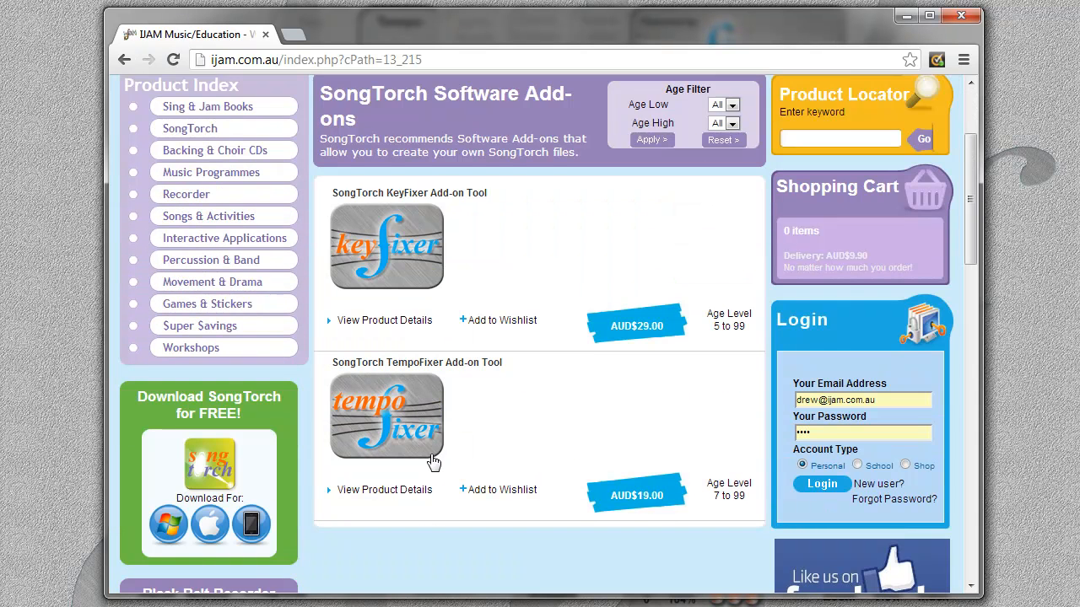
{"action": "scroll", "scroll_direction": "down", "scroll_amount": 3}
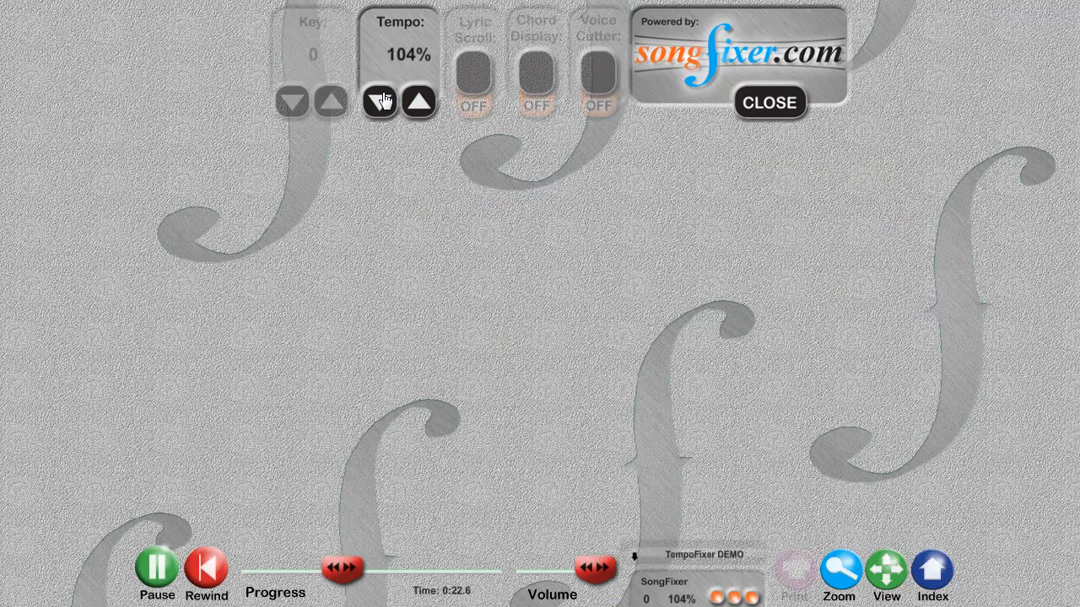
Lower the demo tempo to 96%, then open Amazing Grace from the Index
{"action": "left_click", "coordinate": [380, 101]}
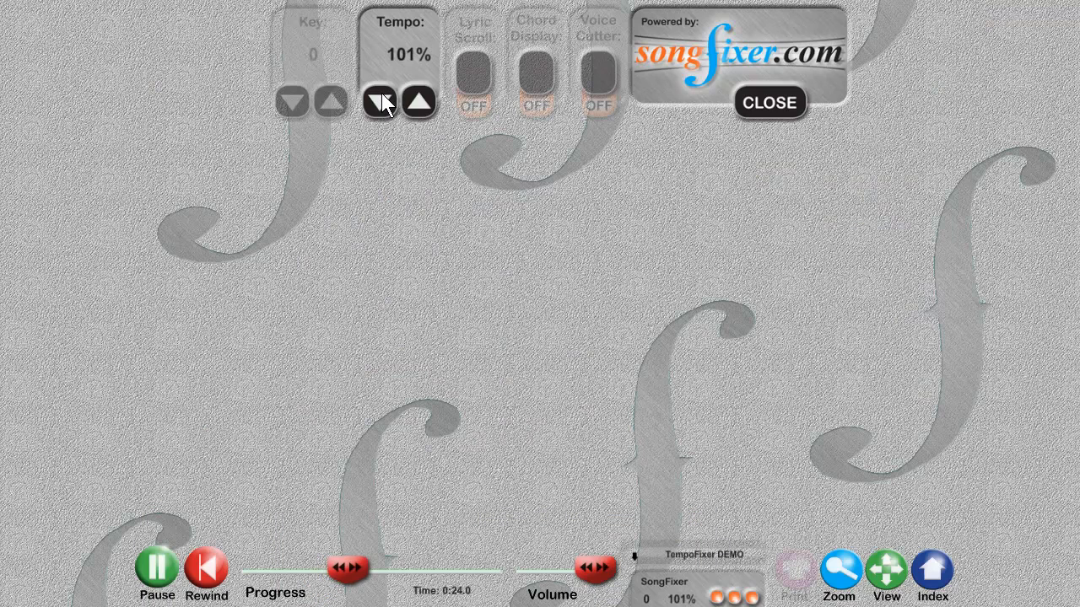
{"action": "left_click", "coordinate": [379, 102]}
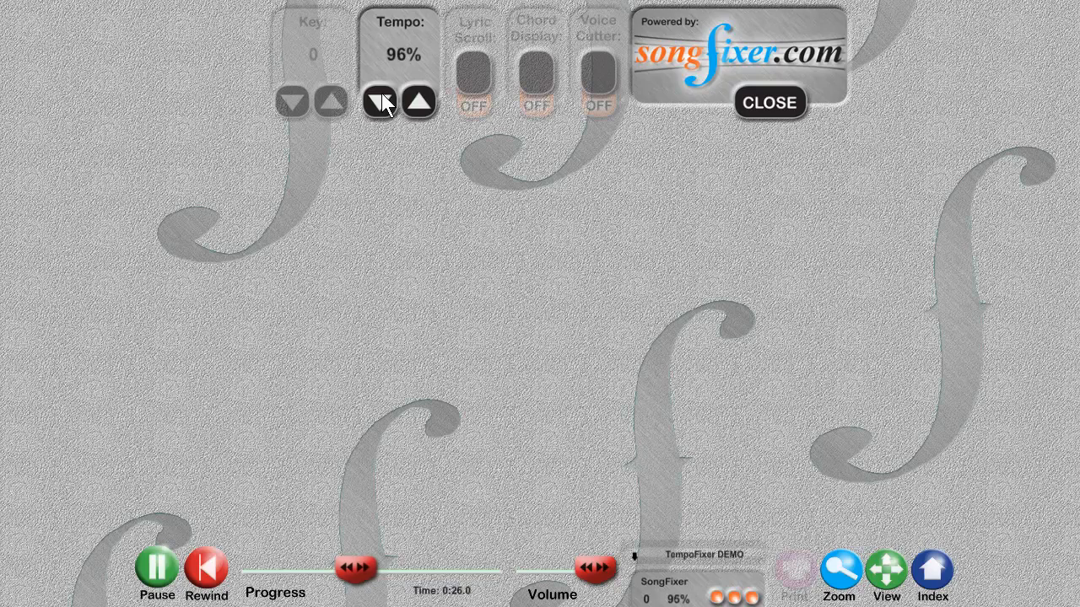
{"action": "left_click", "coordinate": [768, 102]}
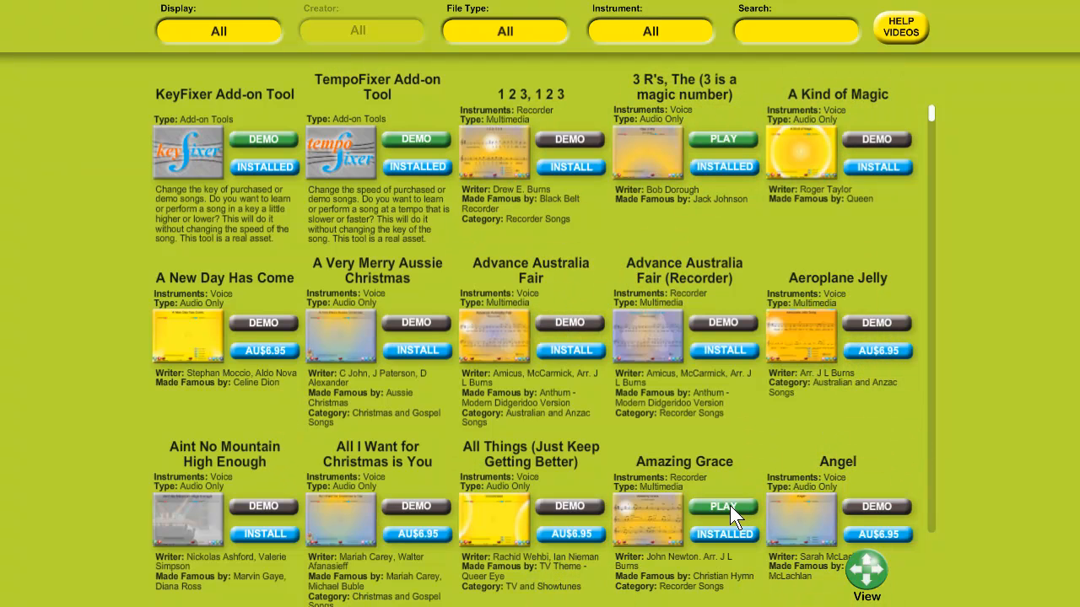
{"action": "left_click", "coordinate": [722, 506]}
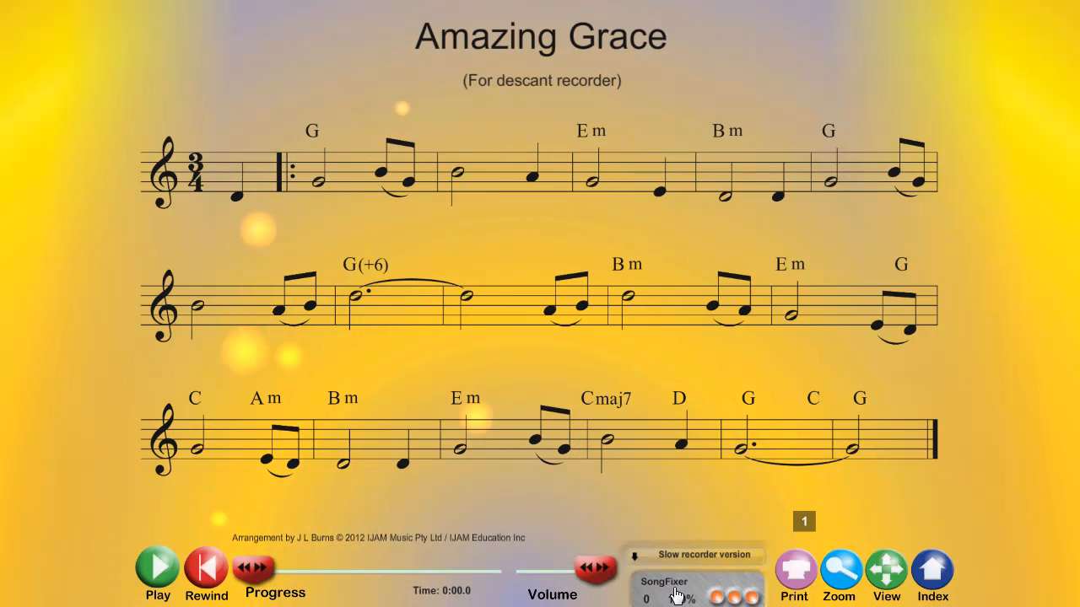
Open the SongFixer panel, set Amazing Grace to 116% tempo, and return to the Index
{"action": "left_click", "coordinate": [696, 581]}
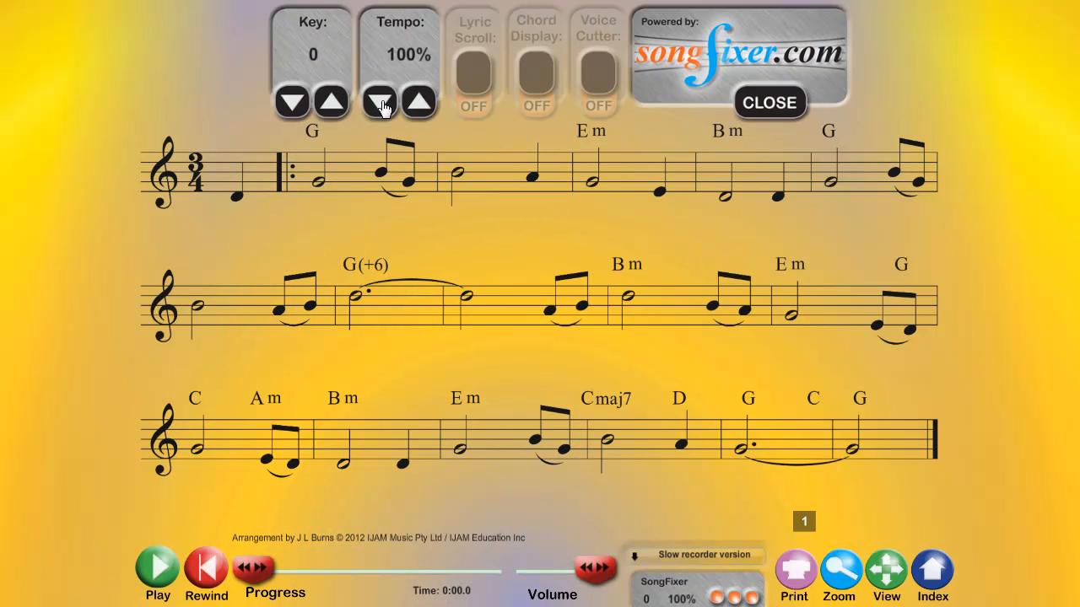
{"action": "left_click", "coordinate": [379, 102]}
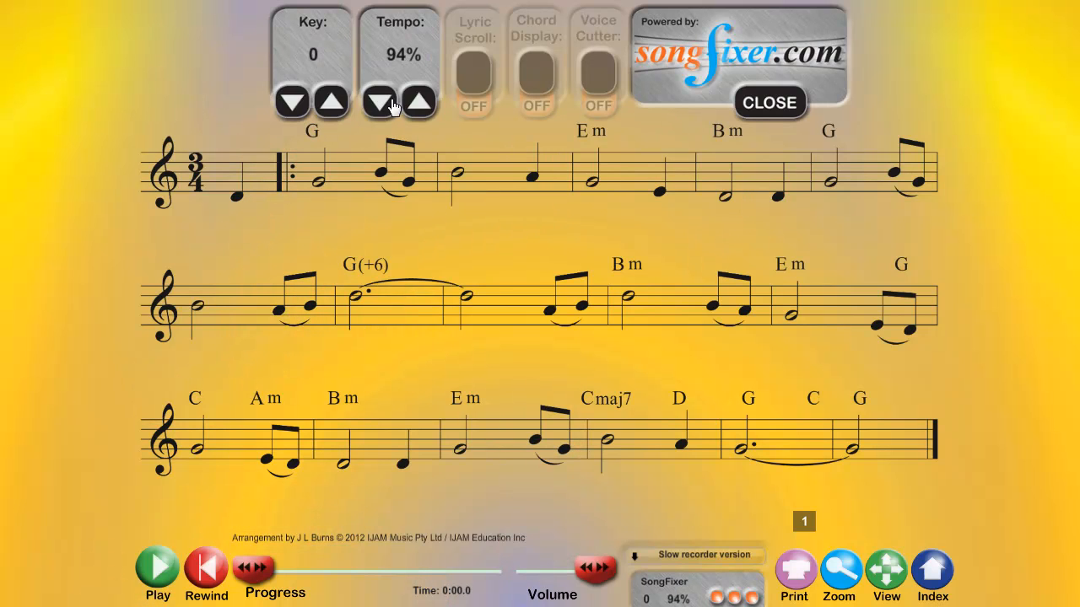
{"action": "left_click", "coordinate": [419, 101]}
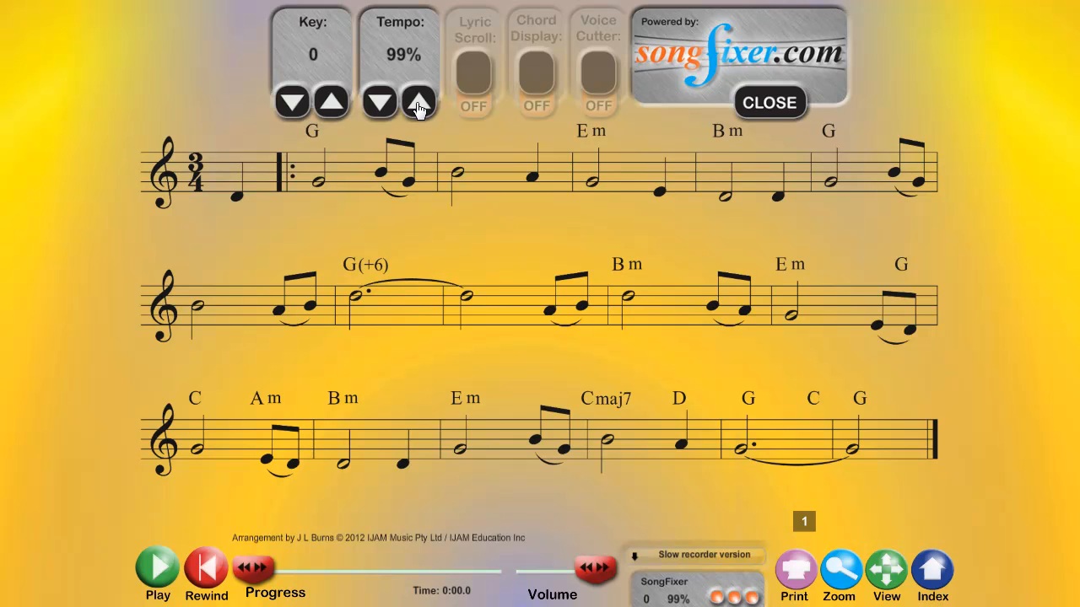
{"action": "left_click", "coordinate": [419, 101]}
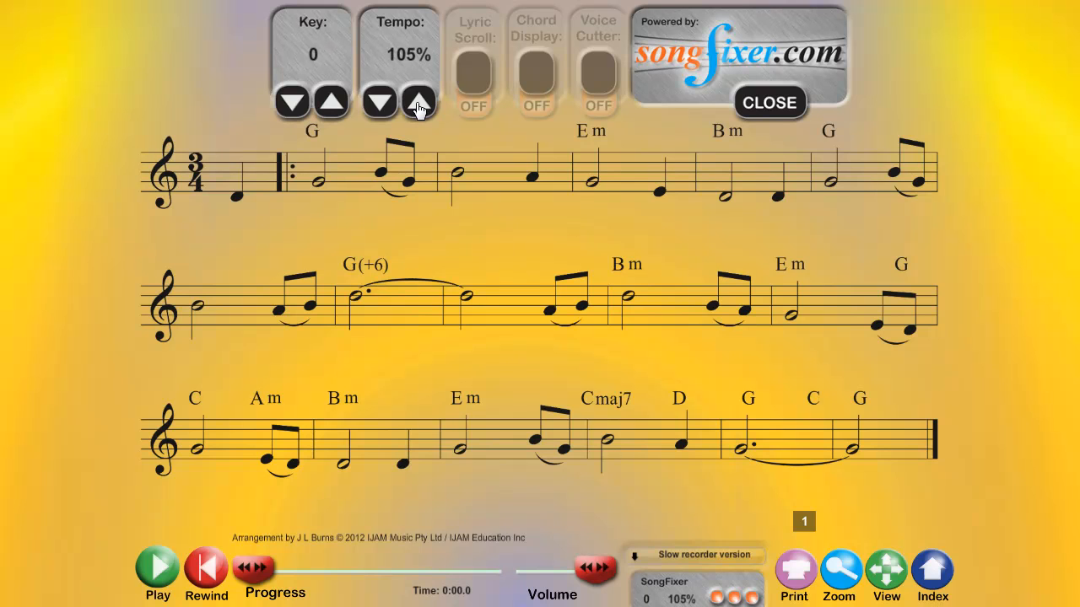
{"action": "left_click", "coordinate": [419, 101]}
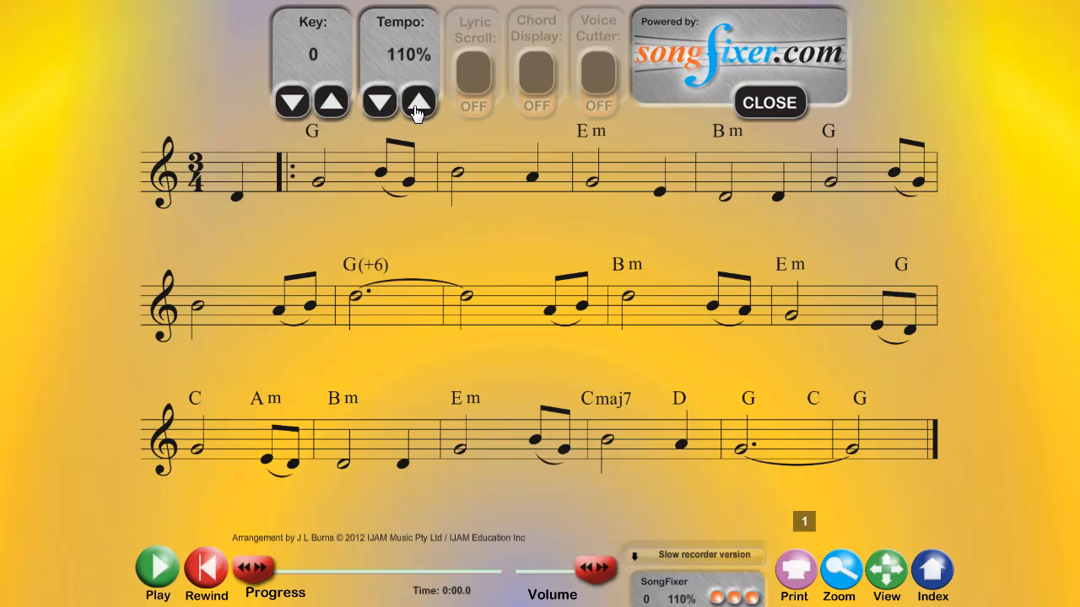
{"action": "left_click", "coordinate": [420, 101]}
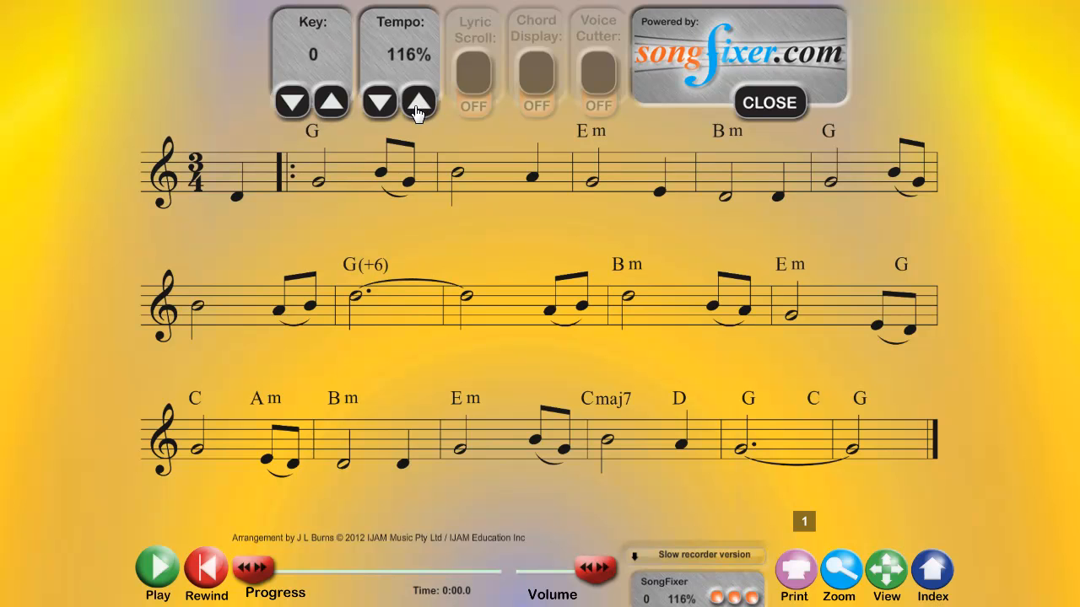
{"action": "left_click", "coordinate": [768, 102]}
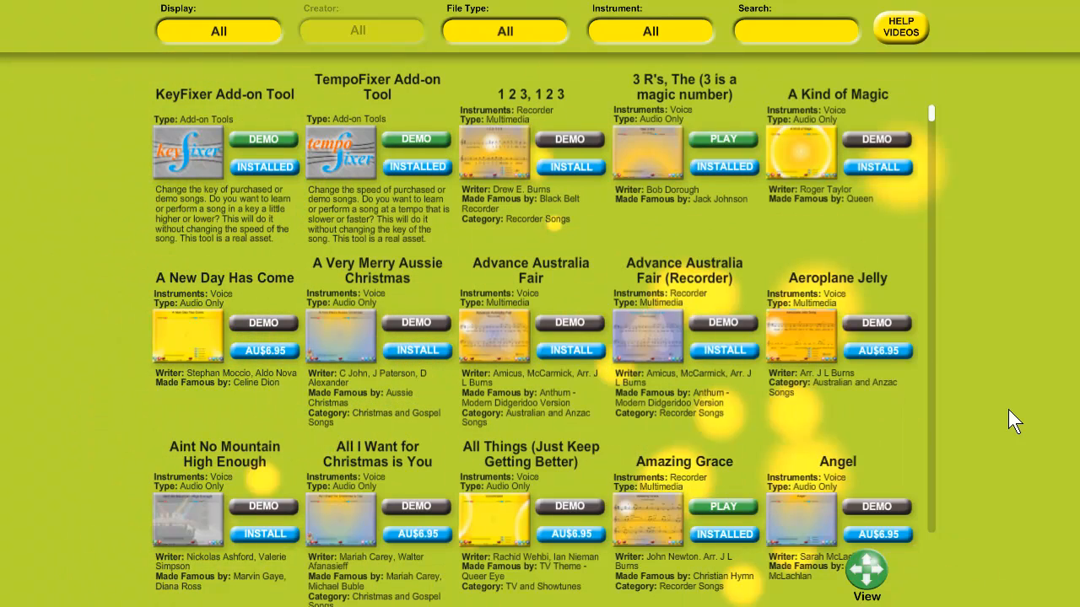